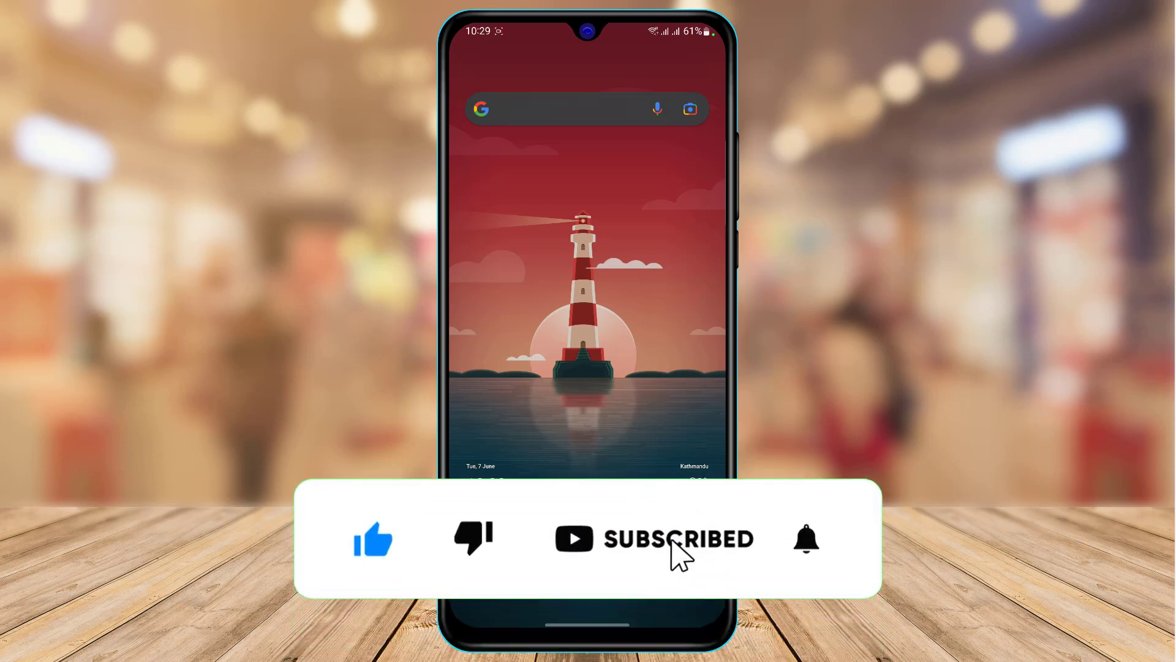
Step: Bring up the app drawer and swipe through its pages to locate Discord
click(806, 539)
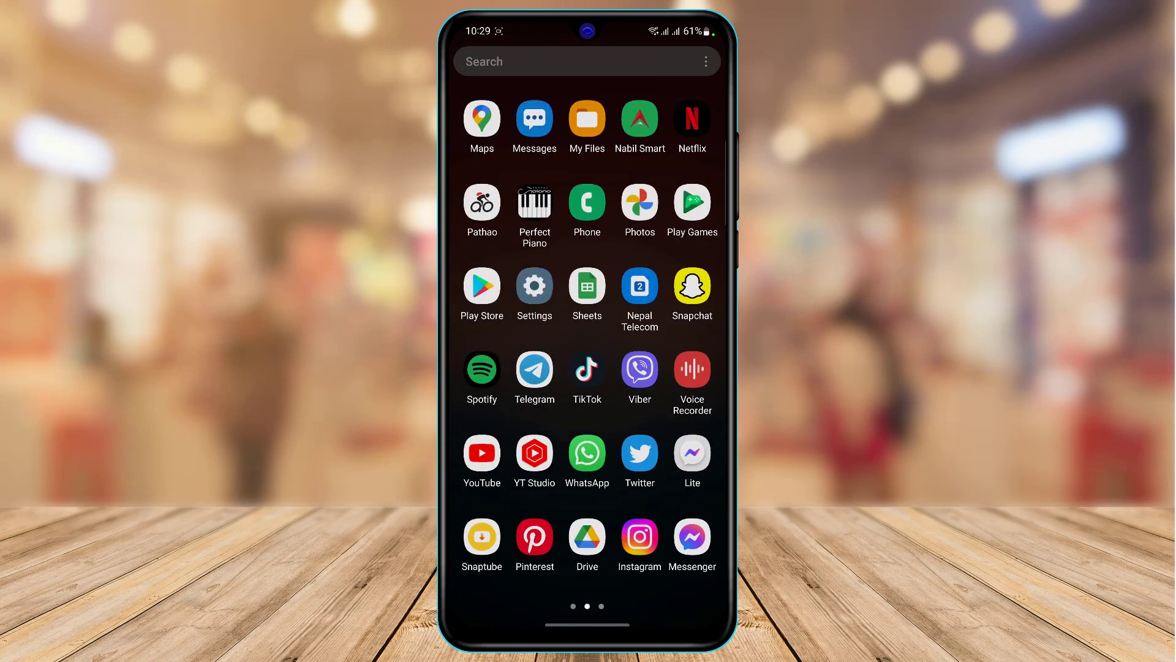
scroll(right, 3)
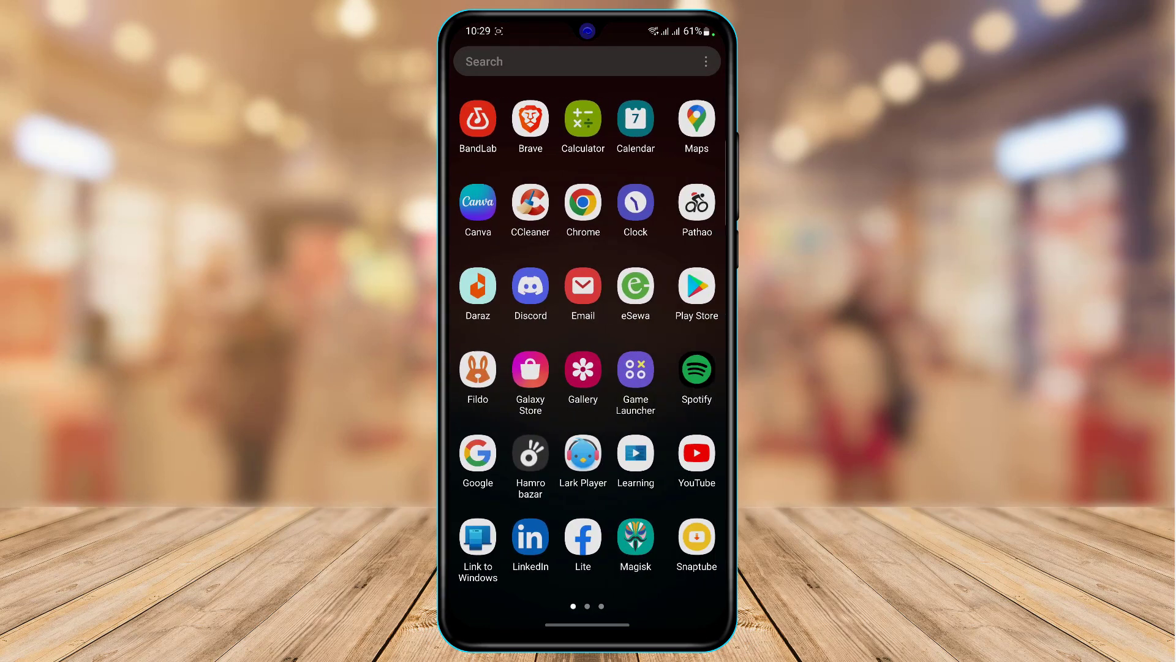
scroll(left, 3)
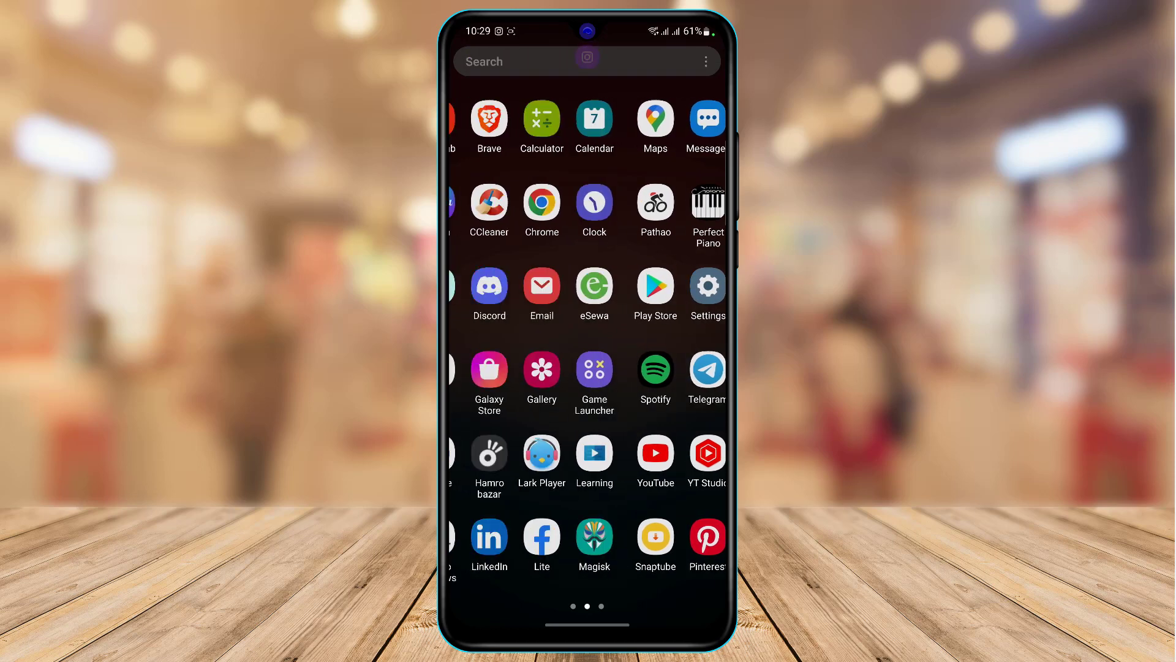
Step: Launch Discord and check the latest-mods channel's member list
click(489, 285)
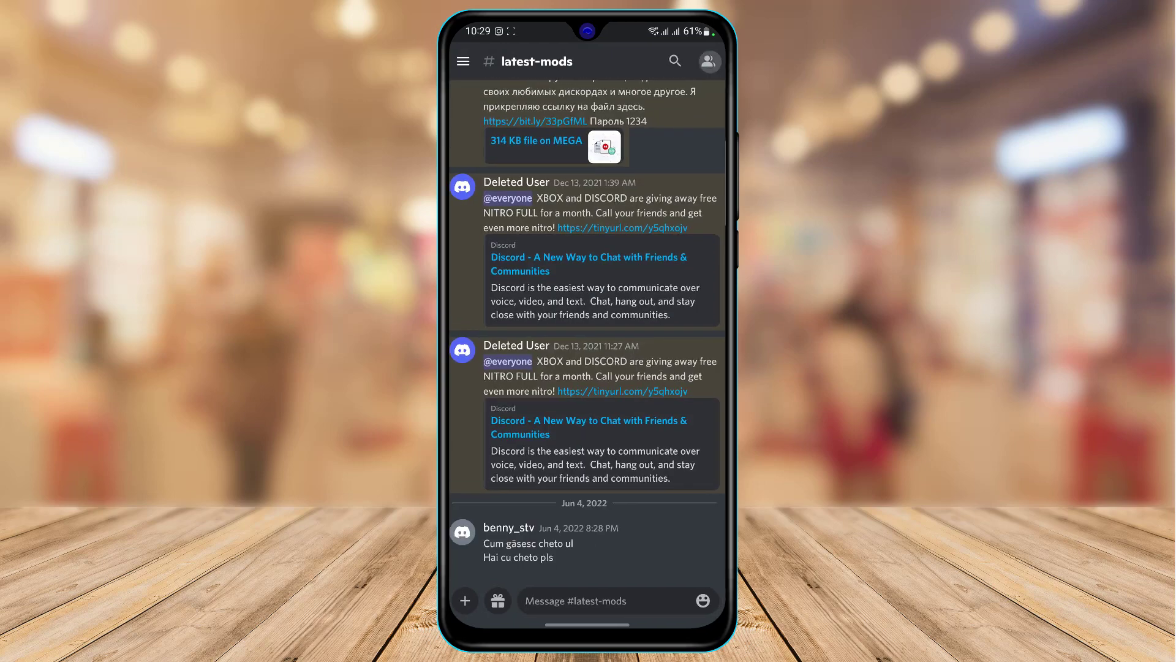
click(707, 61)
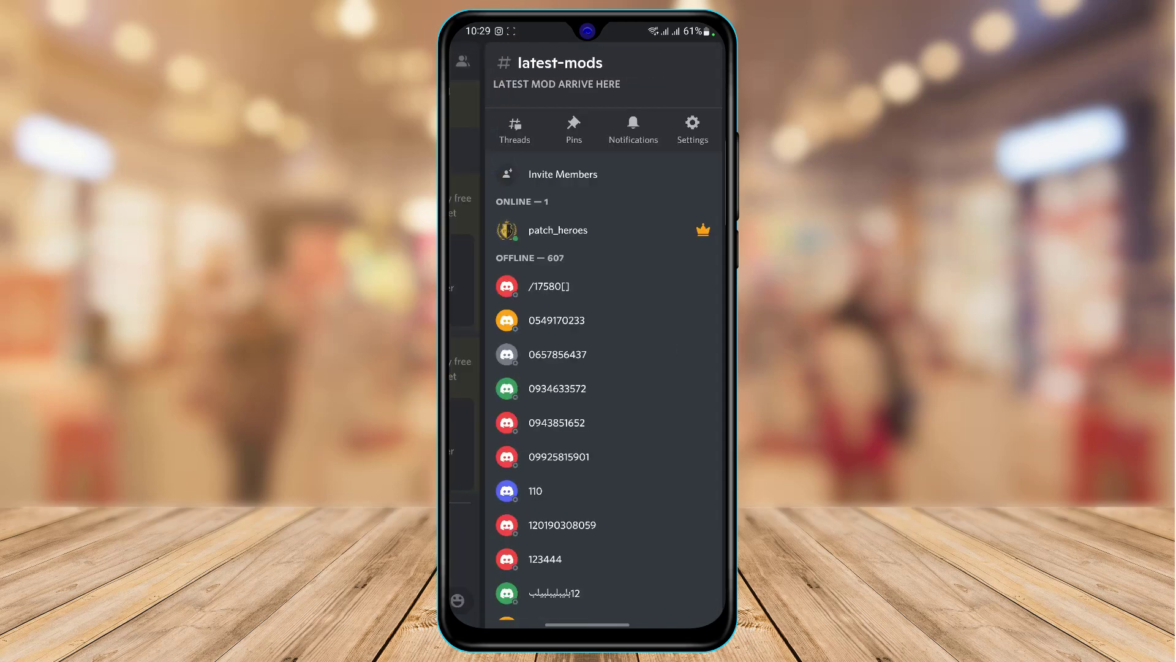
click(558, 229)
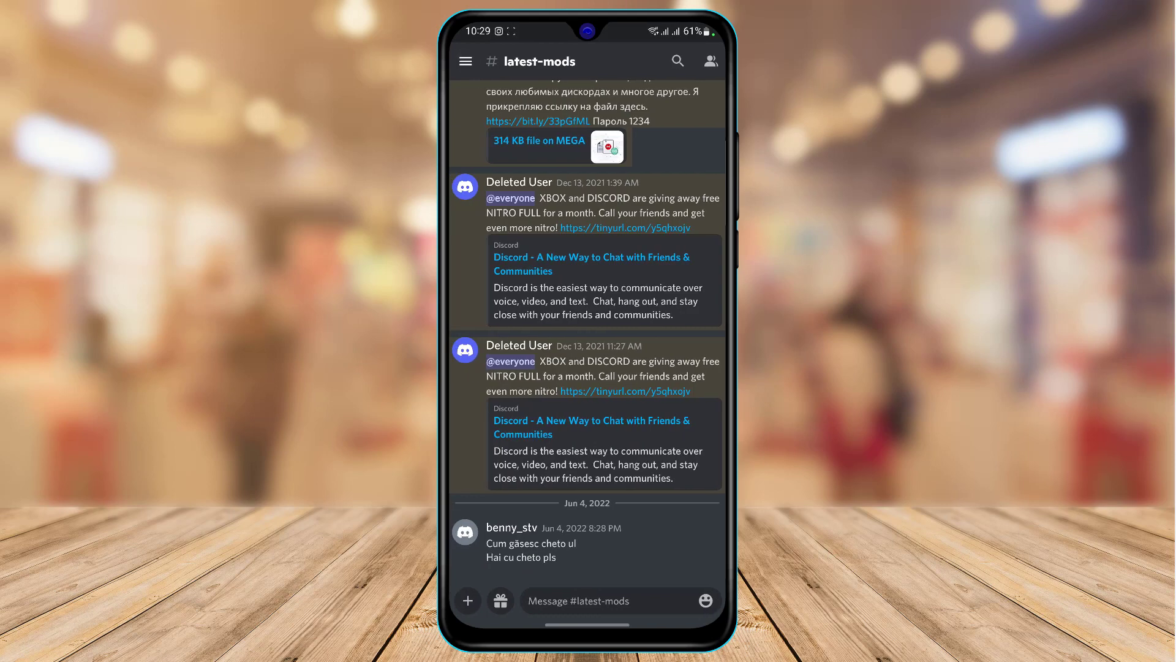
Step: View your User Settings, then return to the Android app drawer
click(699, 600)
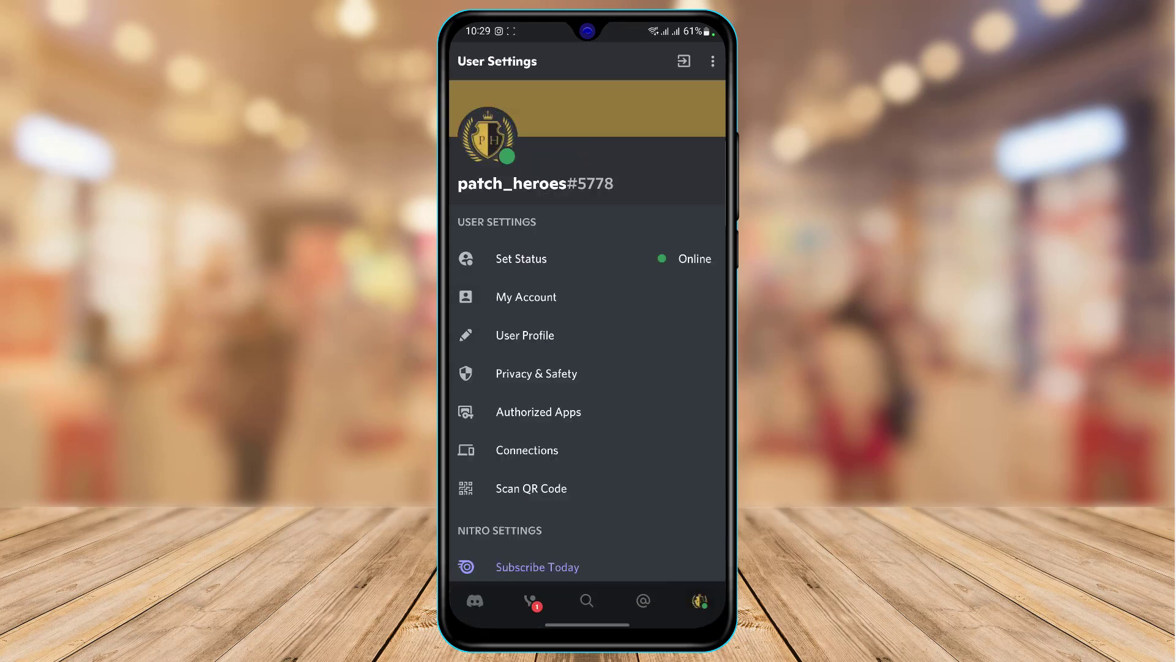
click(527, 450)
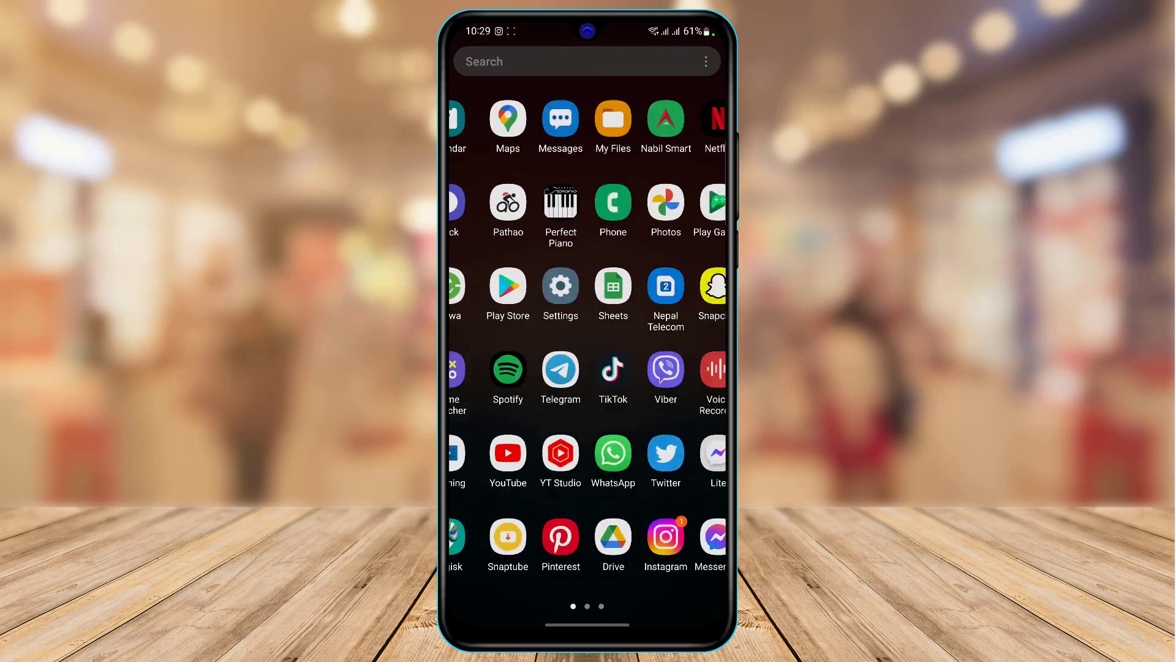
Step: Launch Spotify from the app drawer to its Good morning home screen
click(507, 370)
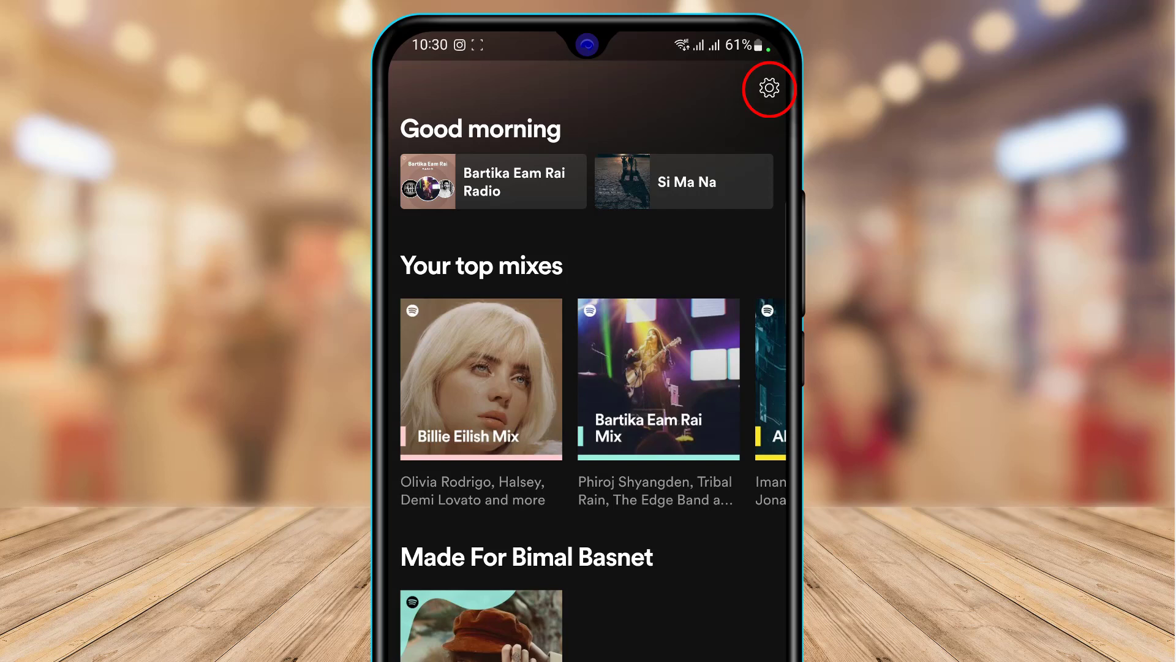
Step: Switch on Device Broadcast Status under Playback in Spotify's settings
click(768, 89)
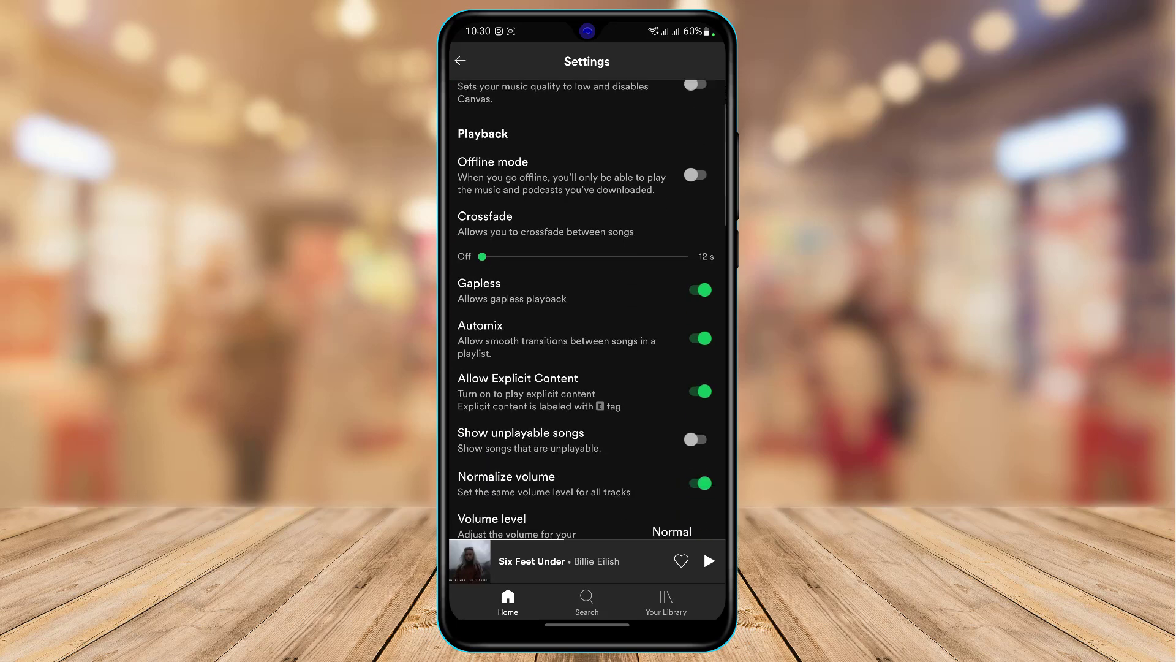
scroll(down, 3)
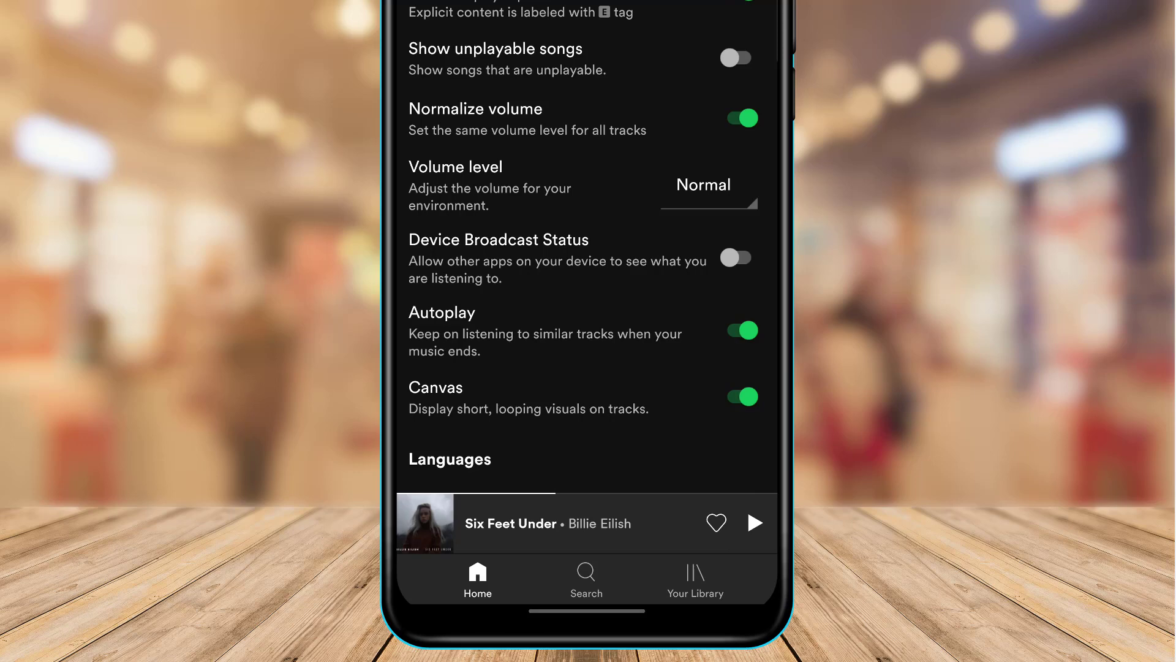
click(742, 257)
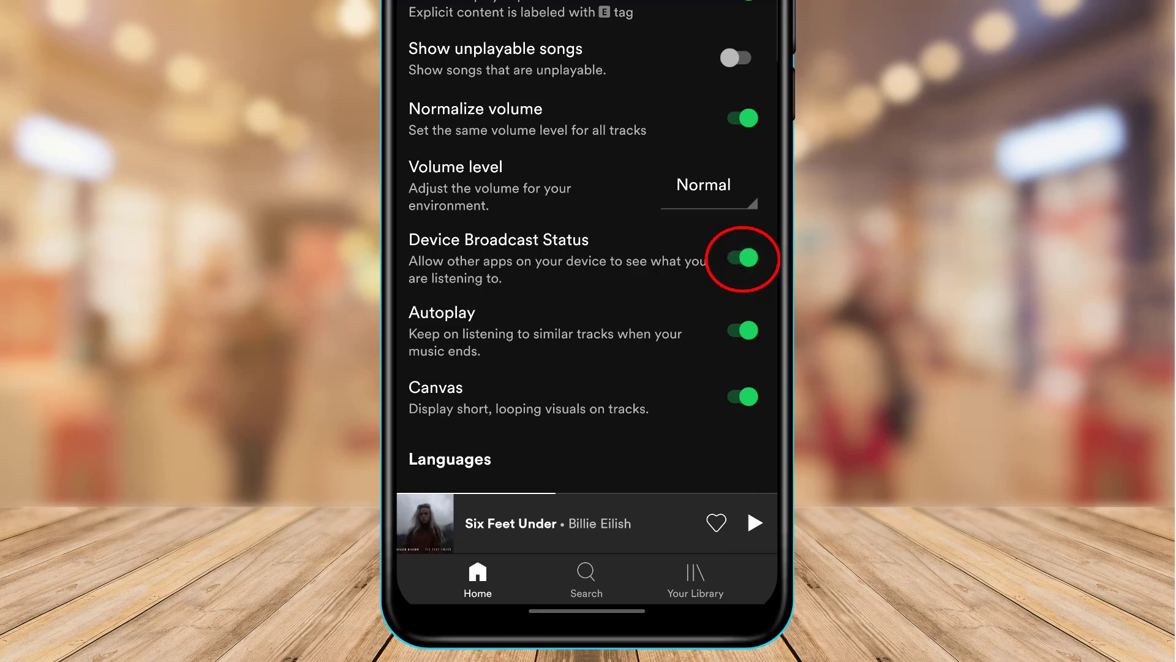
scroll(up, 3)
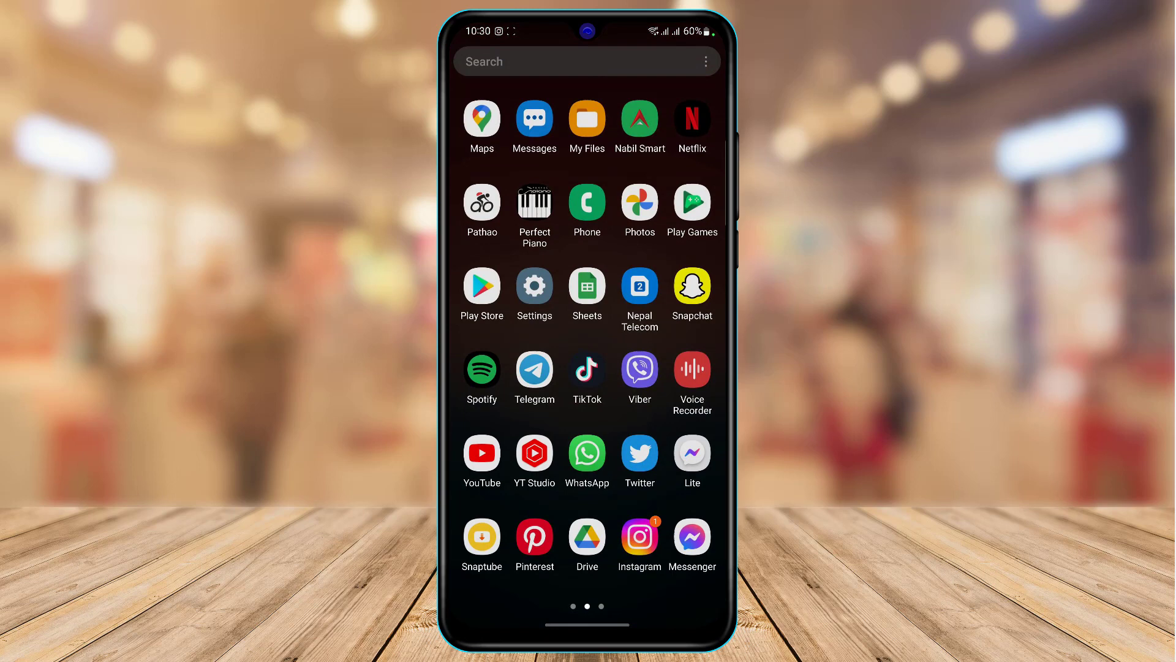
Step: Find Discord in the app drawer pages and relaunch it
click(482, 368)
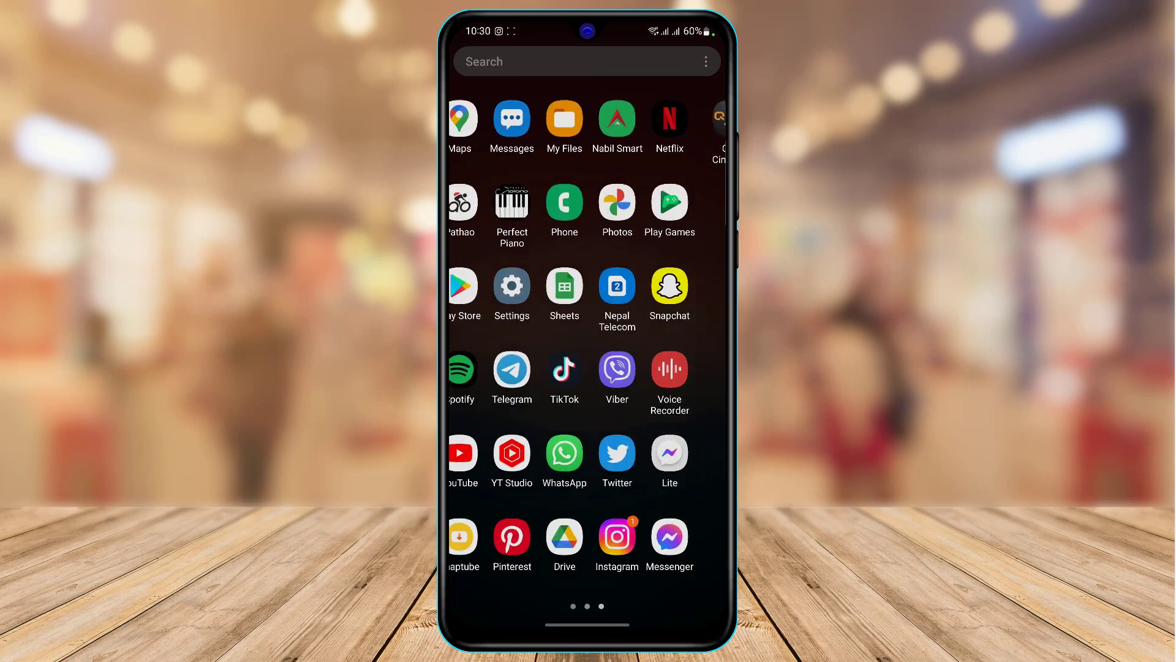
scroll(right, 3)
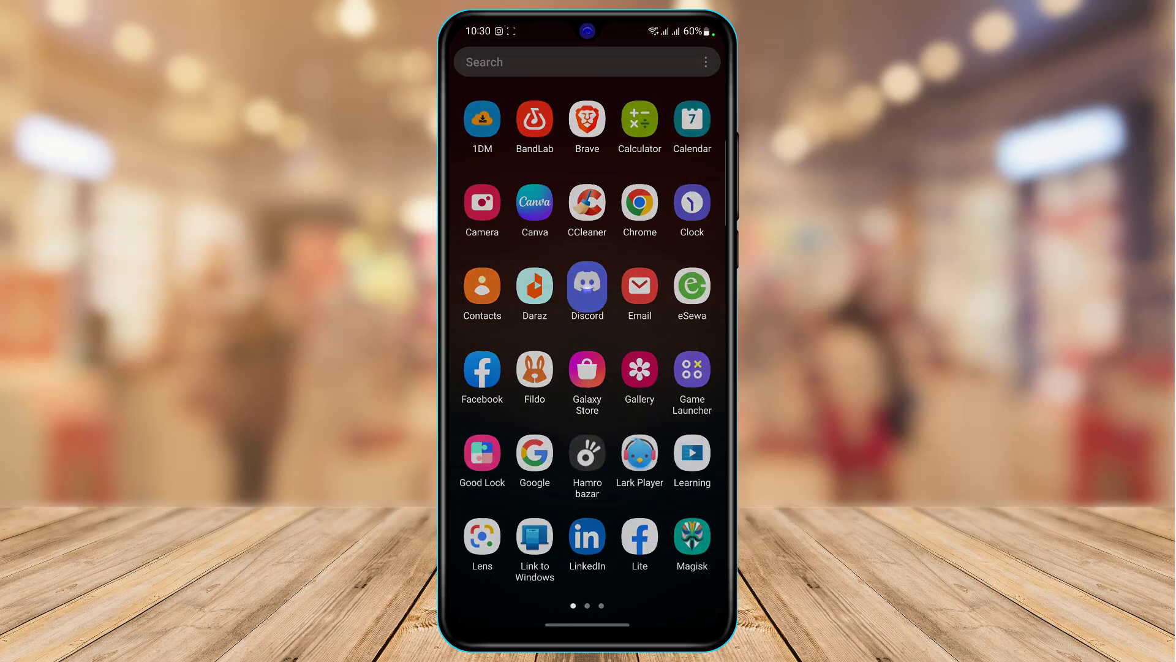
click(586, 286)
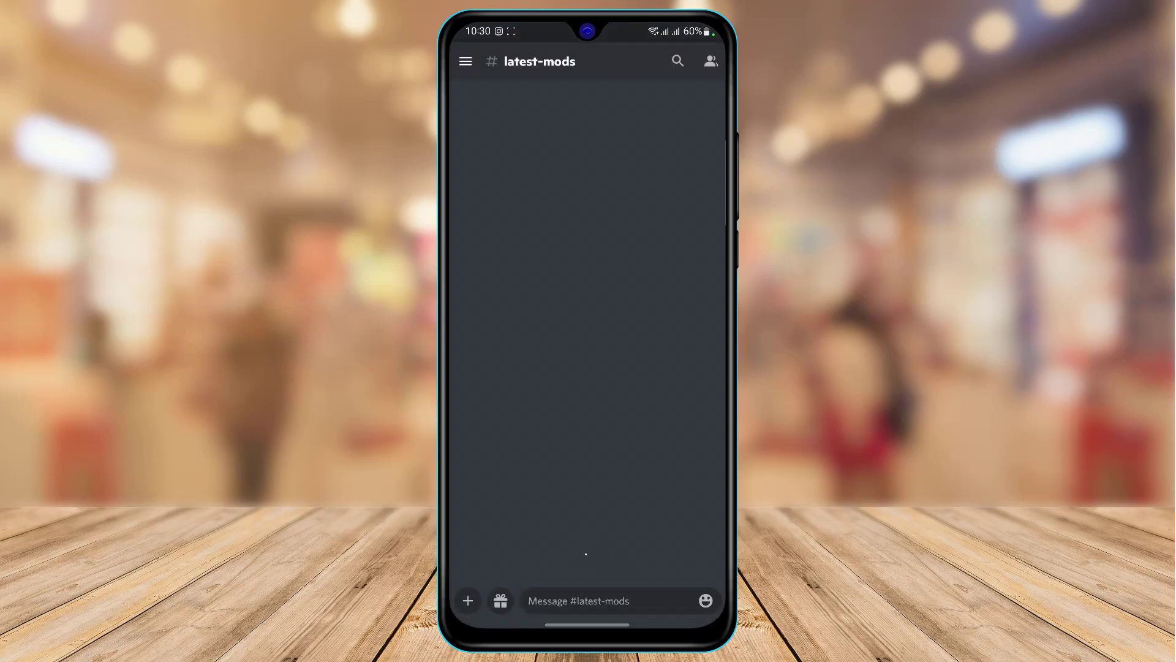
Step: View the latest-mods member list and your own profile entry
click(710, 62)
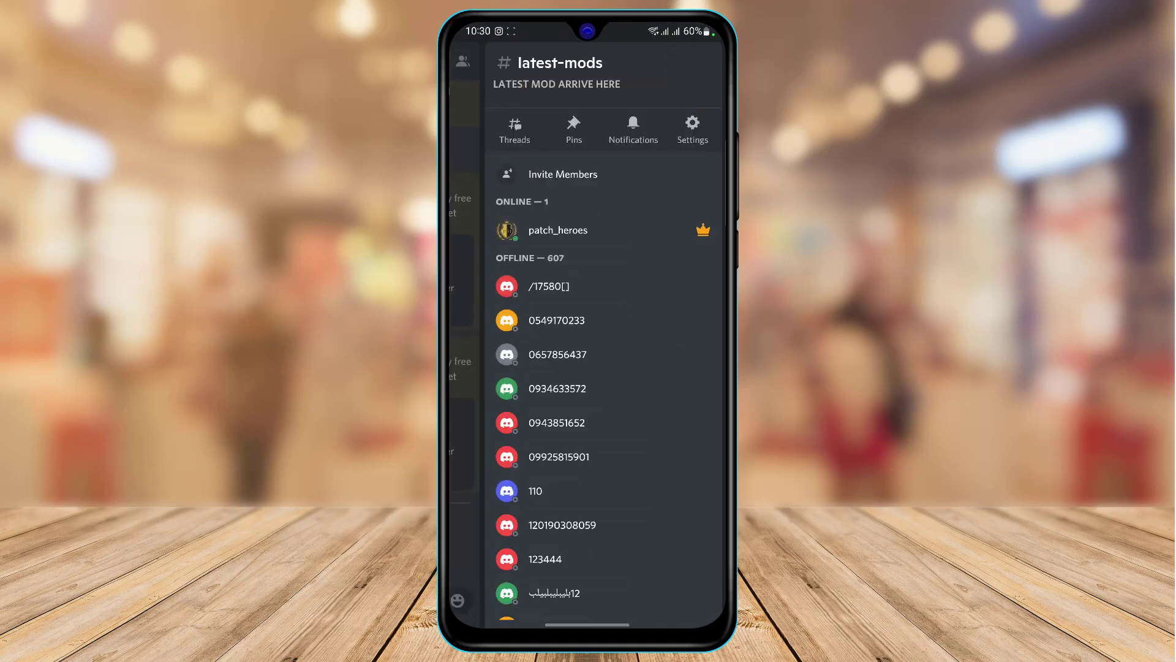
click(557, 231)
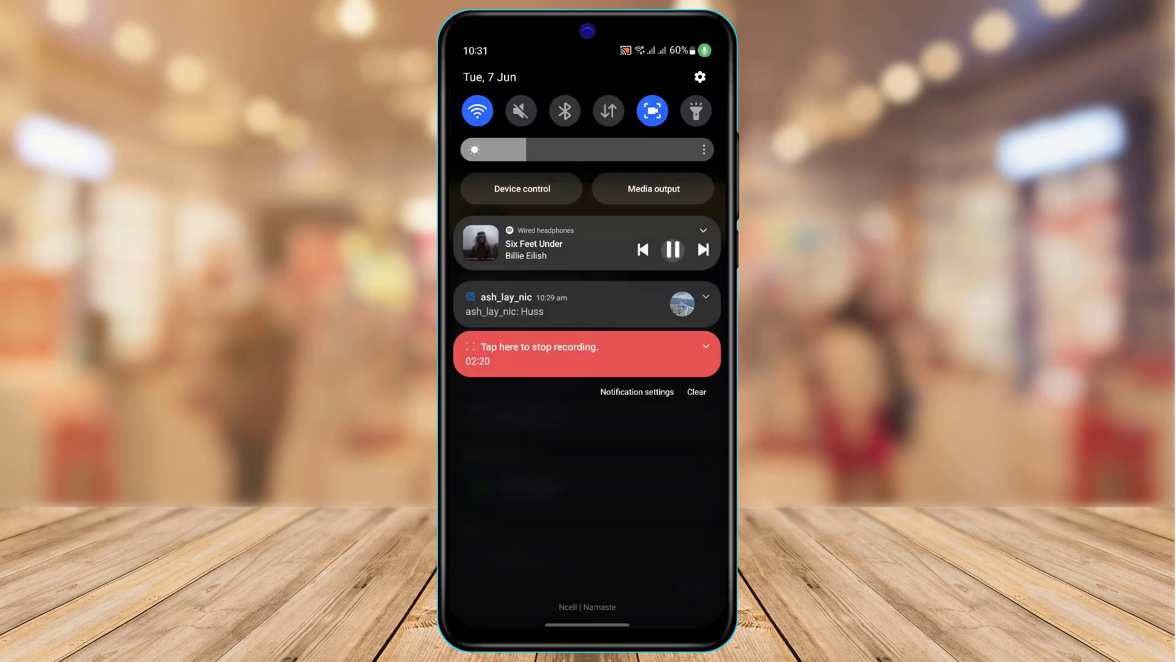
Step: Check the profile's Spotify status, then skip playback to Life's A Mess (feat. Halsey)
click(672, 248)
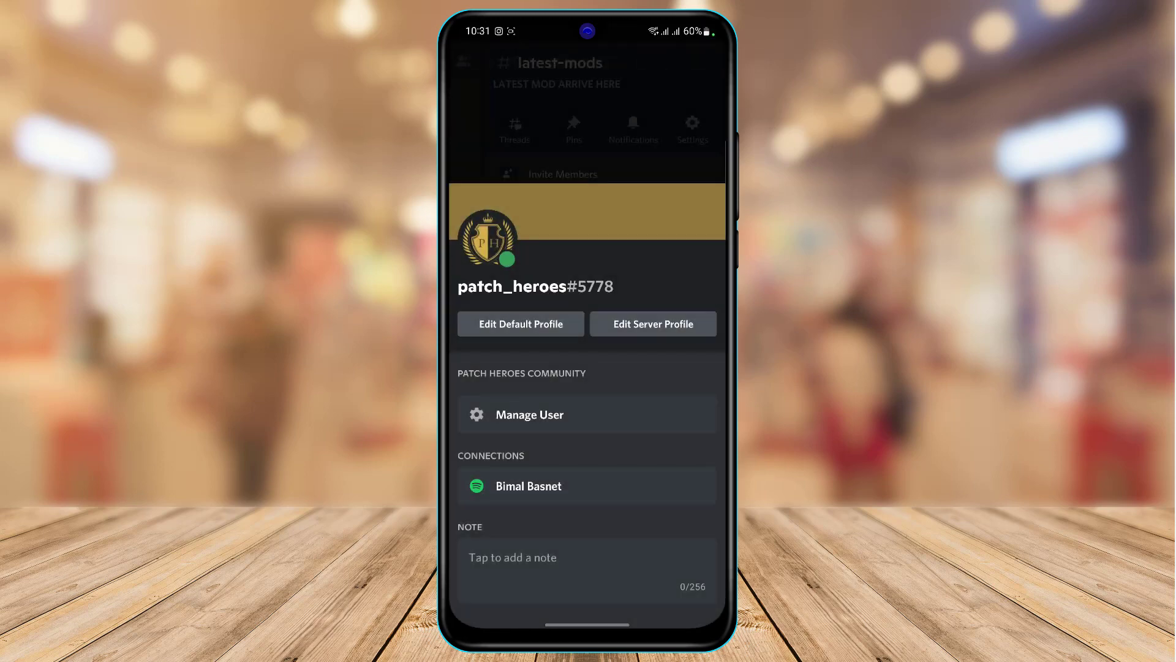
scroll(up, 3)
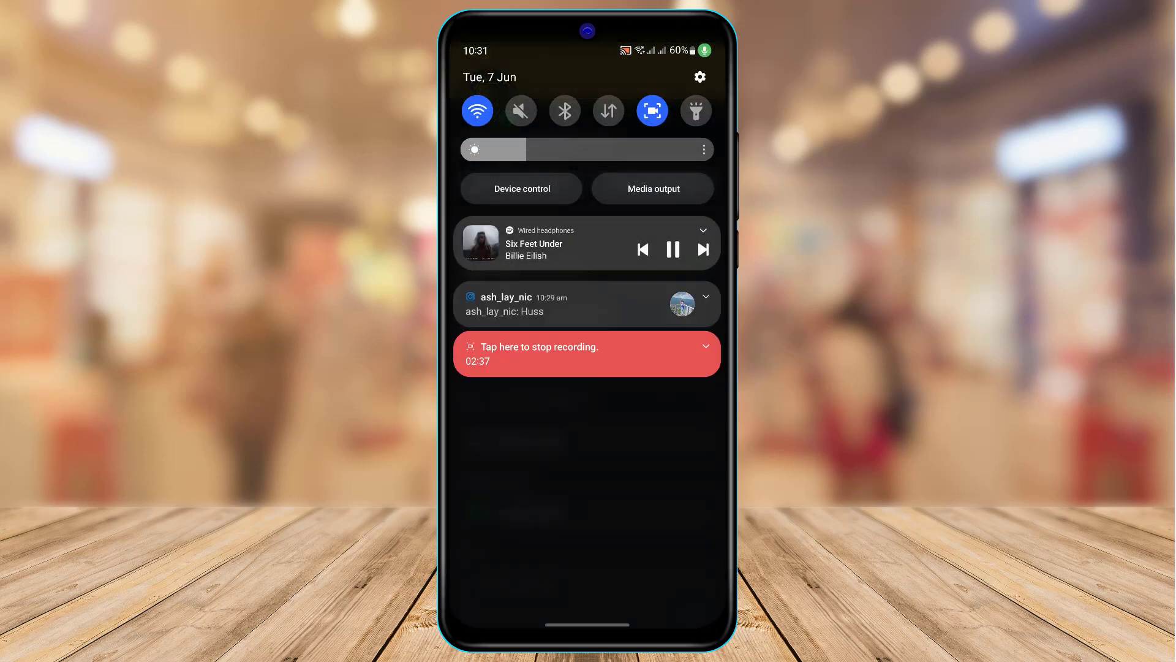
click(703, 249)
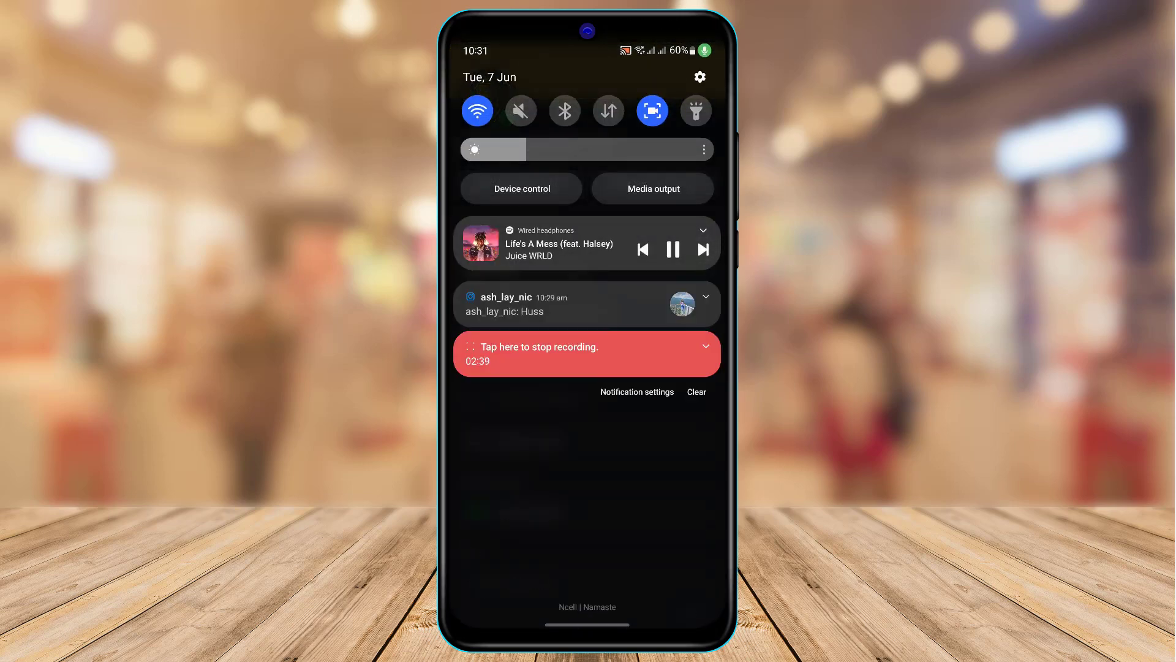